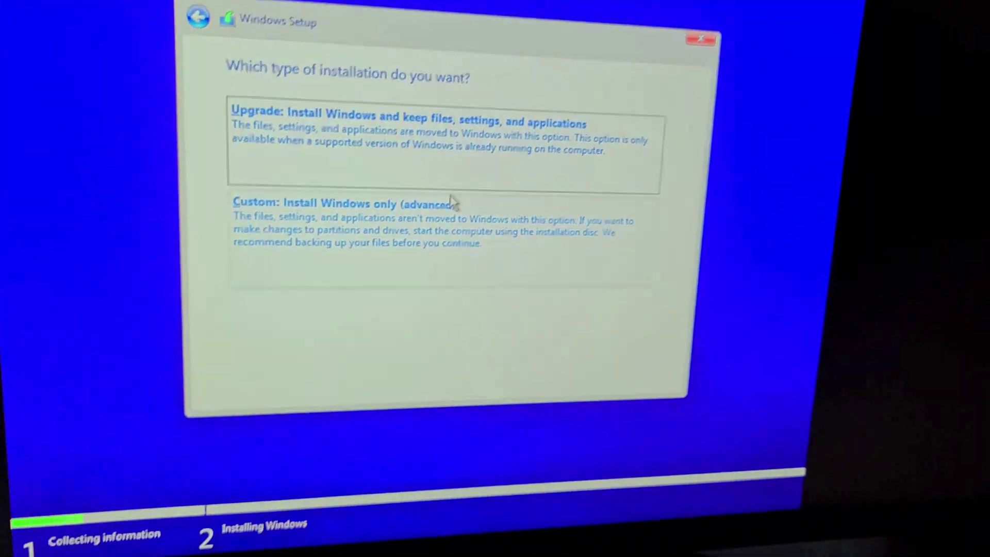
Step: Choose Custom install and delete Drive 0 Partition 1 (System Reserved), confirming the warning
left_click(333, 203)
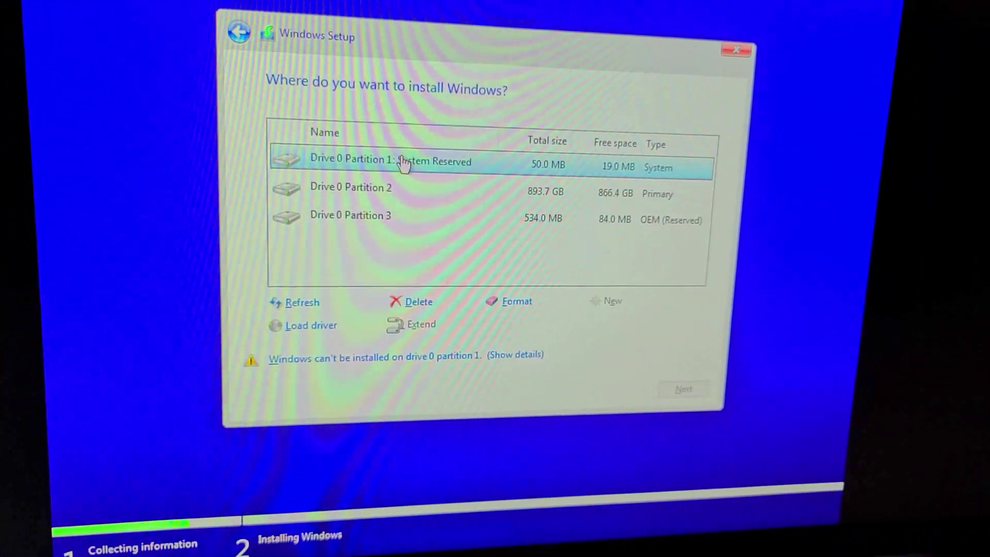
left_click(418, 302)
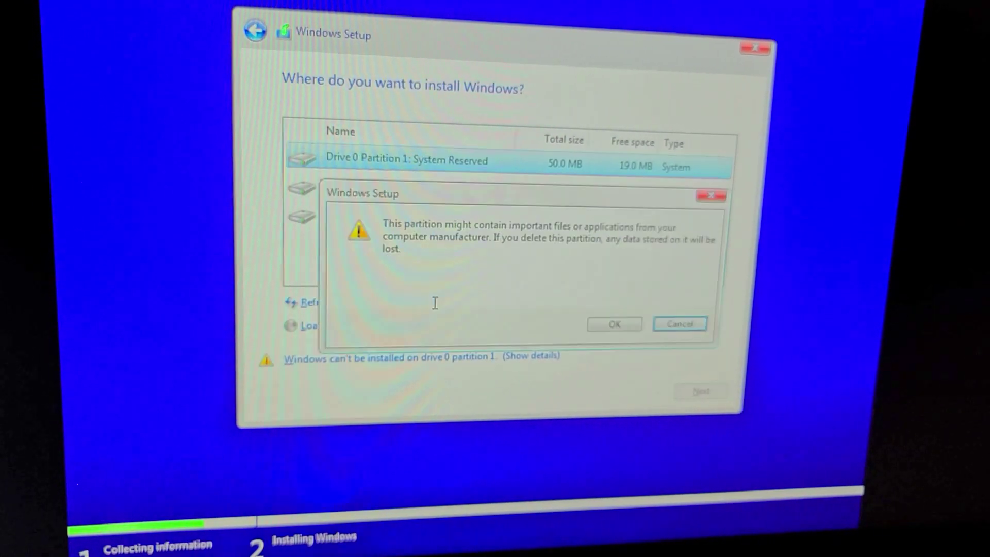
left_click(614, 324)
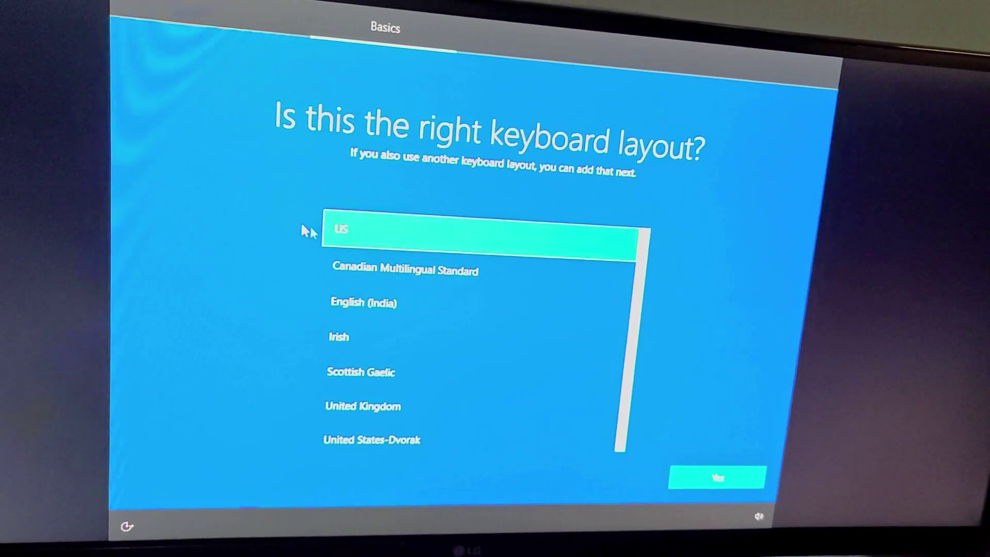
Step: Accept US keyboard, skip a second layout, choose personal use, Limited experience, and Required diagnostics
left_click(714, 478)
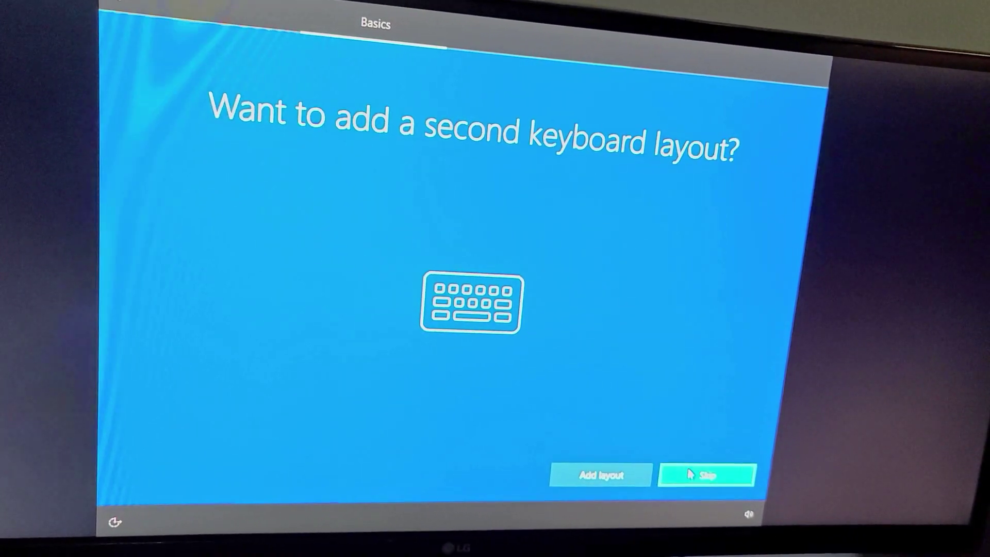
left_click(704, 475)
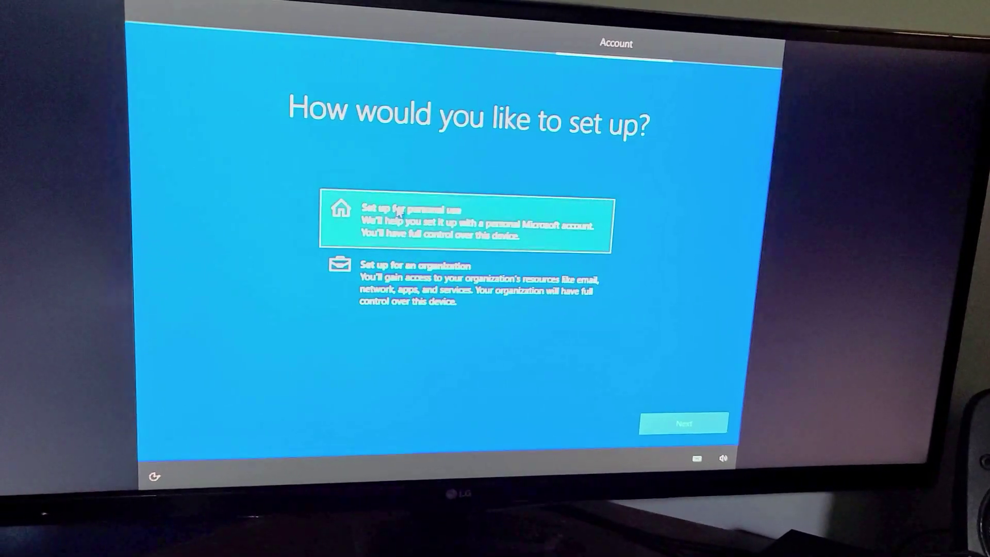
left_click(683, 421)
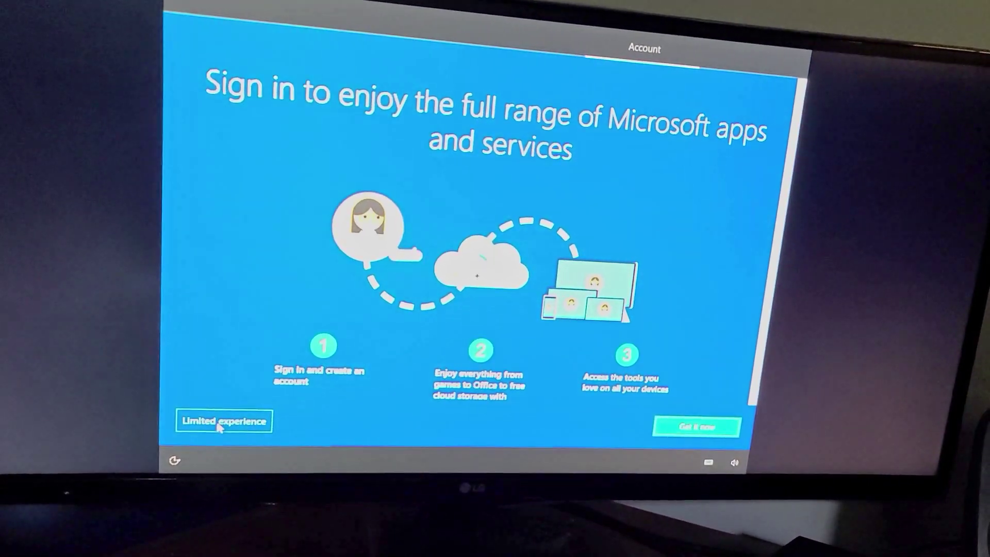
left_click(223, 421)
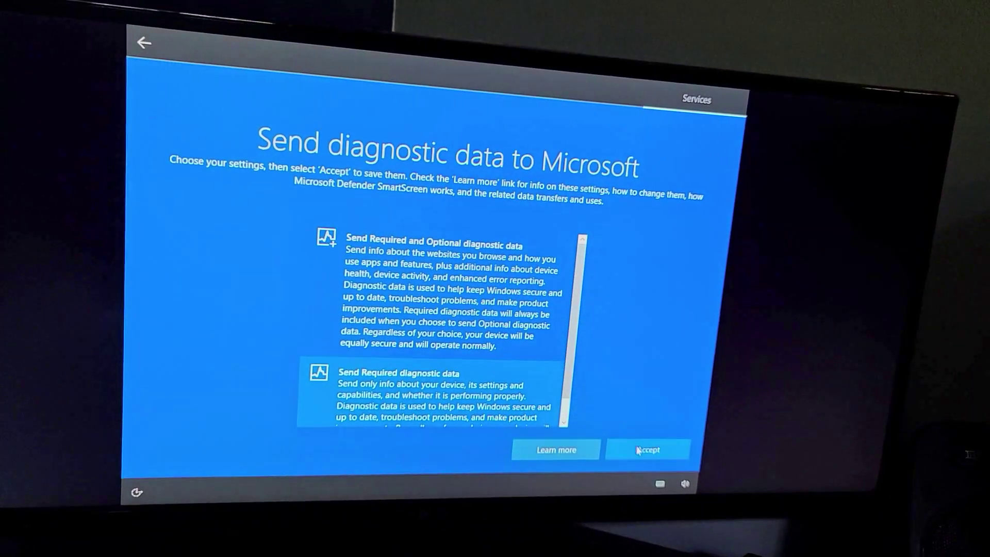
left_click(648, 449)
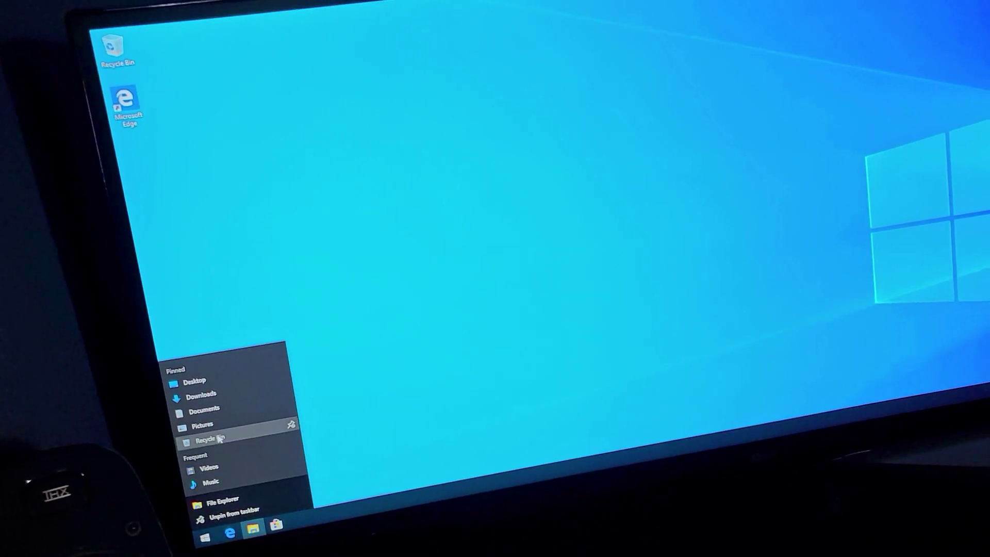
Step: Choose the pinned Recycle Bin entry from File Explorer's taskbar jump list
left_click(210, 438)
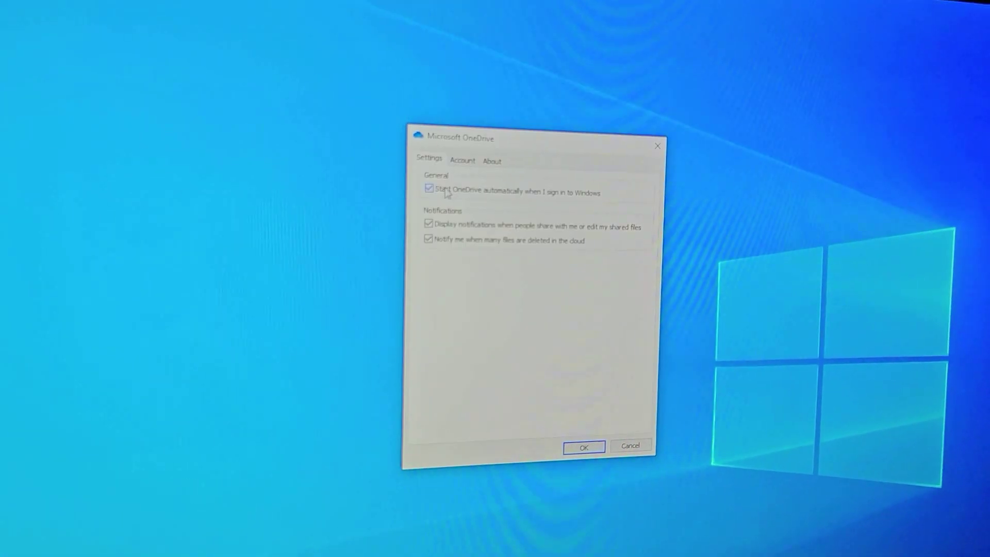
Step: Uncheck 'Start OneDrive automatically when I sign in to Windows' in OneDrive Settings
left_click(585, 445)
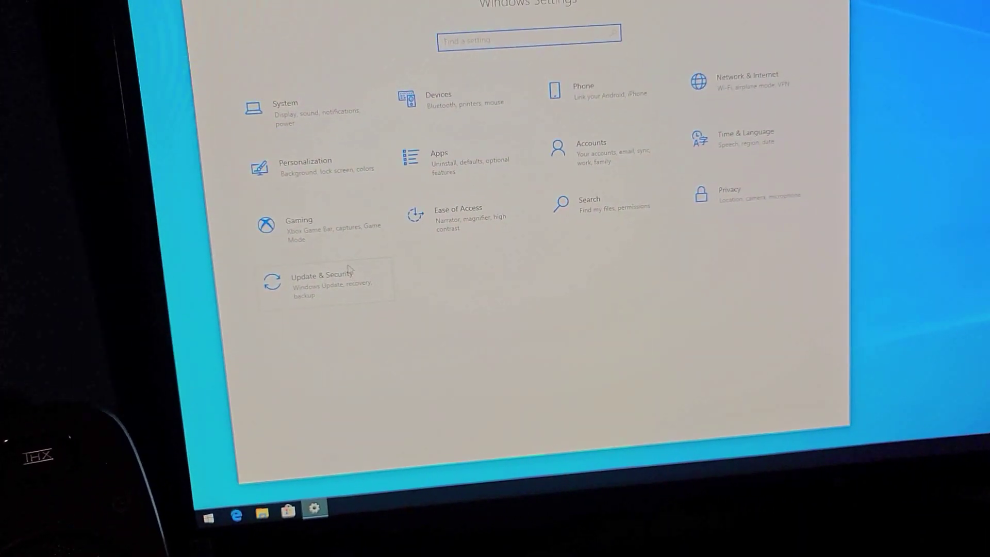
Step: Set Dark mode under Personalization > Colors, then visit the Lock screen and Themes pages
left_click(303, 160)
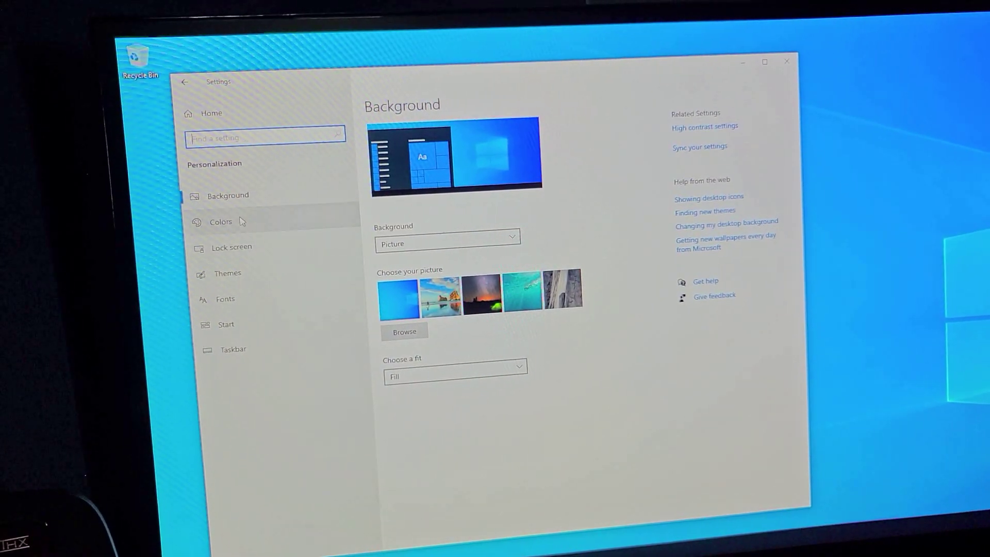
left_click(220, 221)
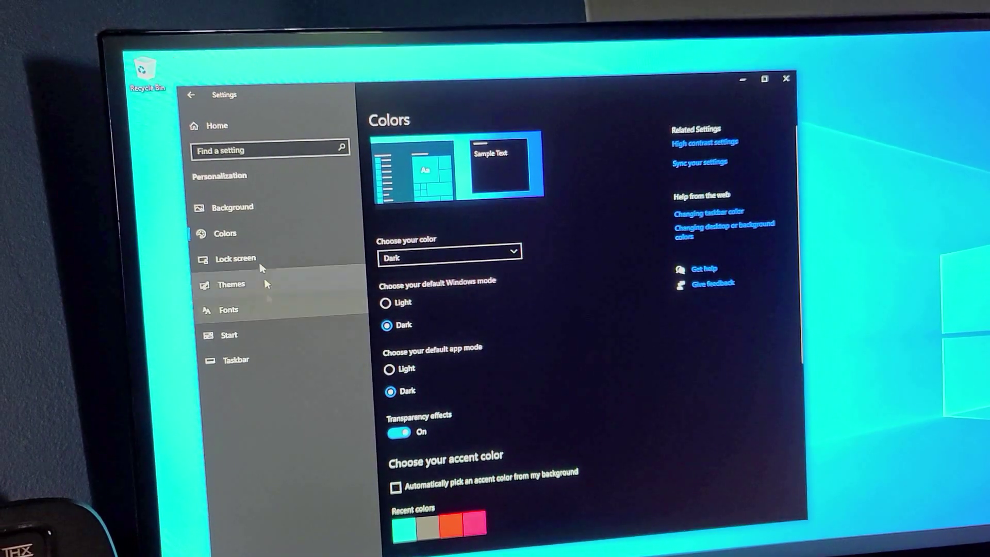
left_click(236, 259)
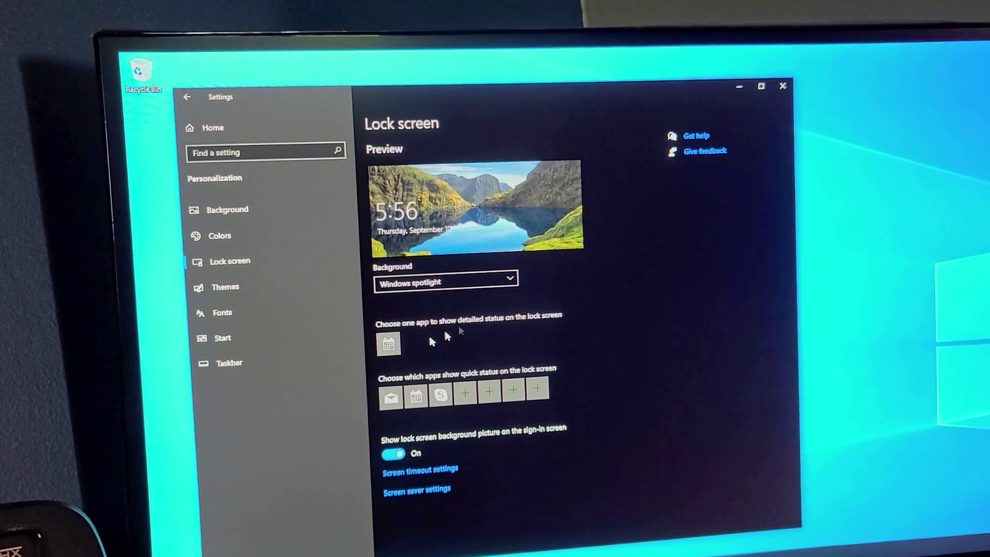
left_click(389, 344)
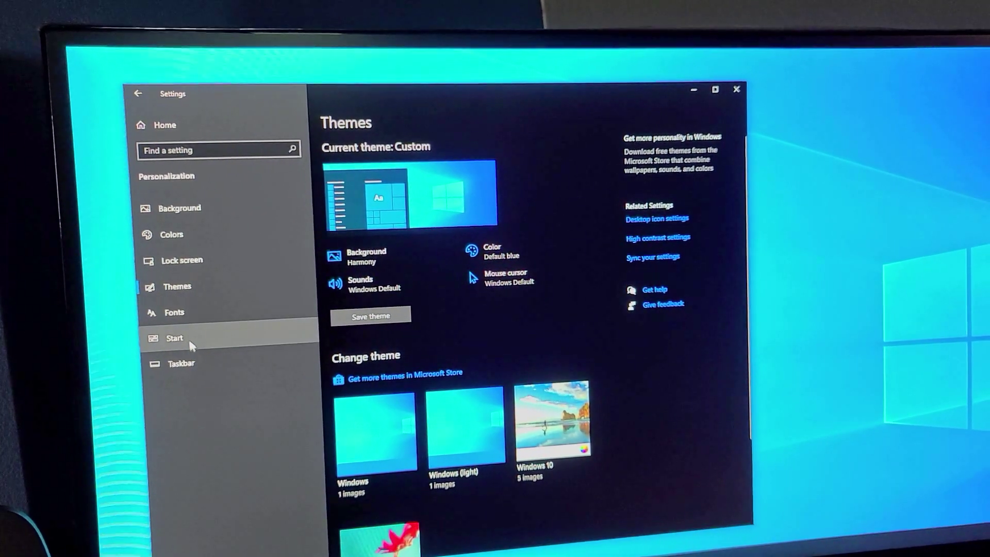
Step: Switch off recently added, most used, suggestions and jump lists in Start, and view Taskbar settings
left_click(174, 338)
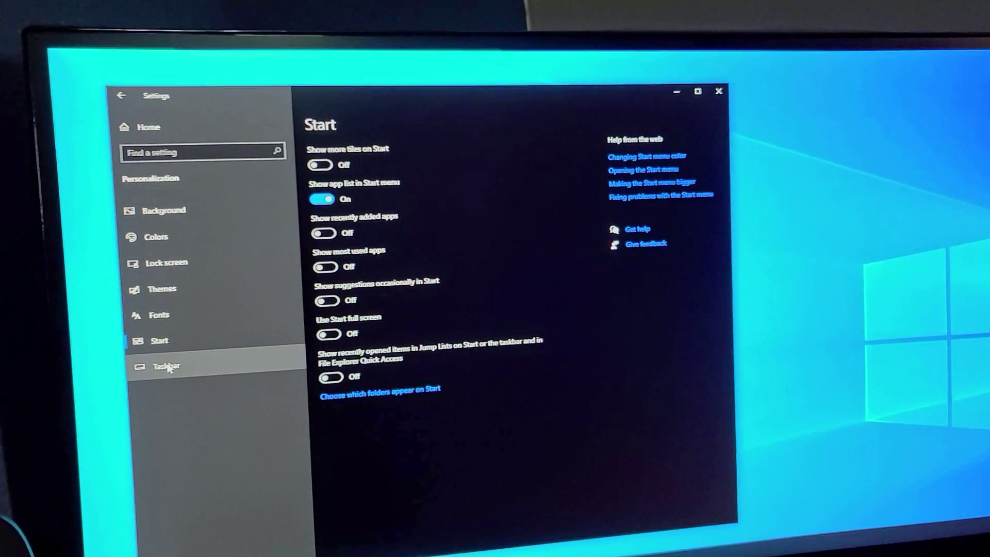
left_click(165, 367)
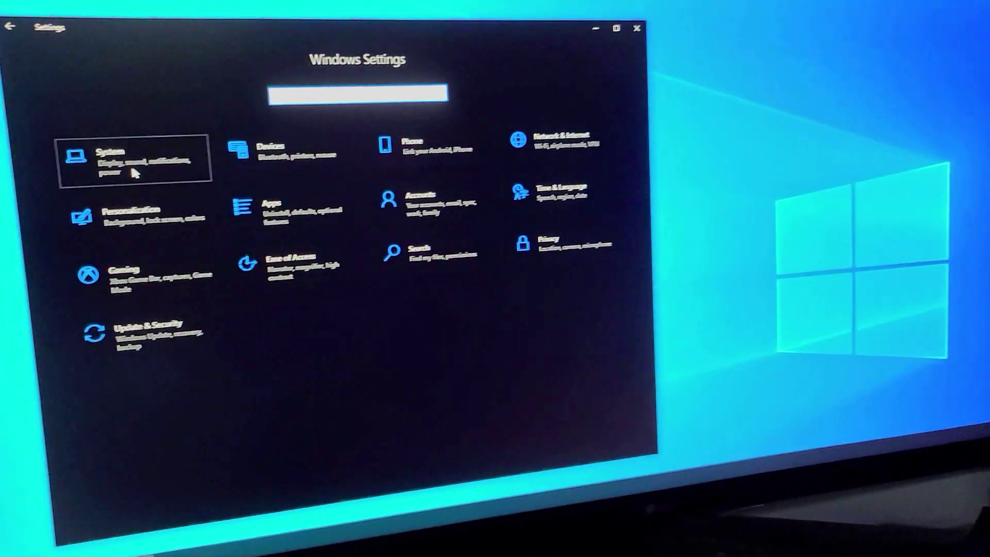
Step: Under System > Notifications & actions, clear lock-screen notifications and the other notification checkboxes
left_click(128, 165)
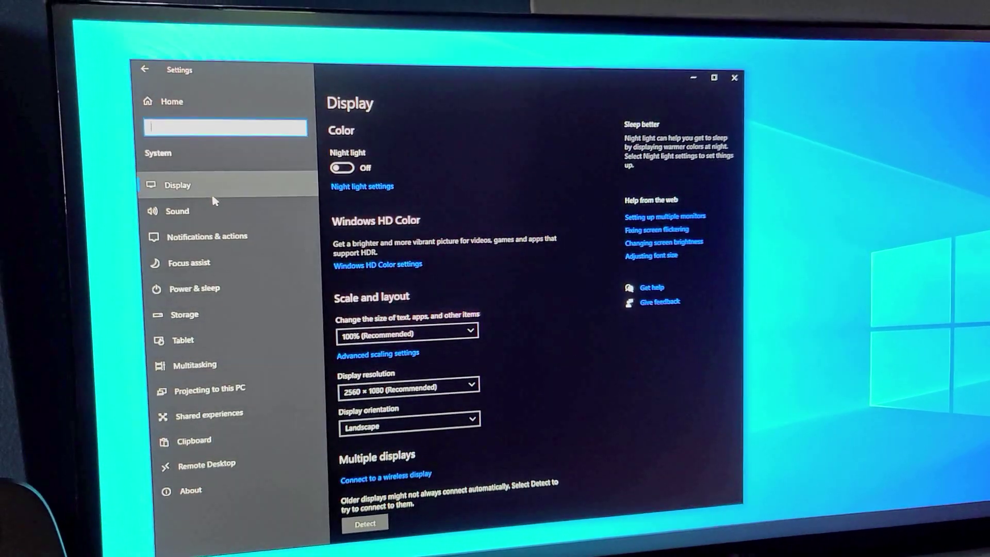
left_click(207, 236)
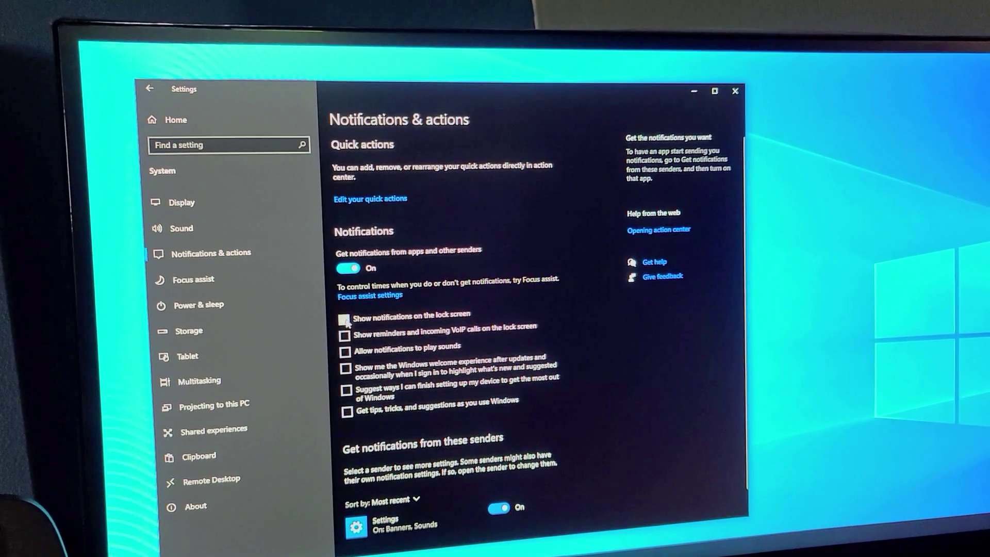
left_click(347, 268)
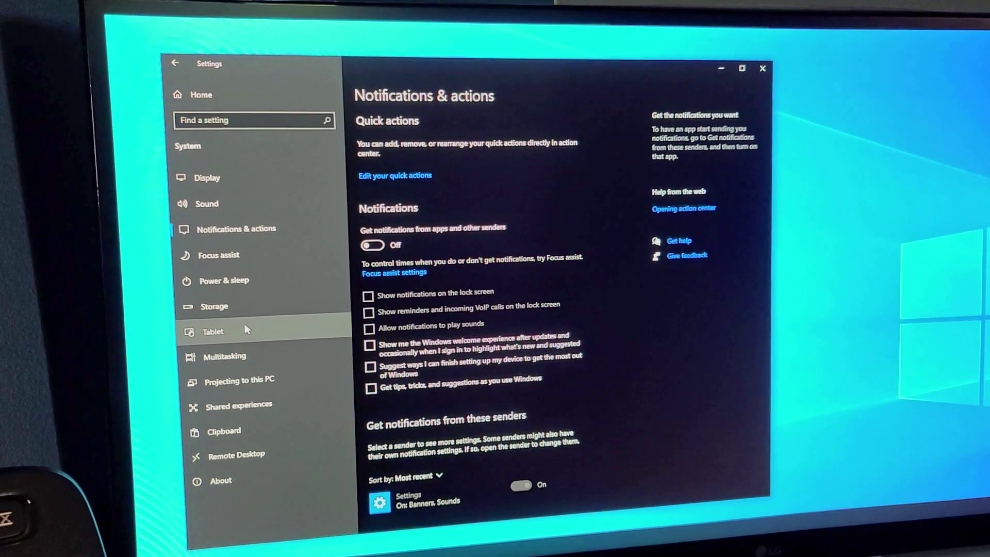
Step: Set Tablet to 'Never use tablet mode' at sign-in and 'Don't switch to tablet mode'
left_click(213, 331)
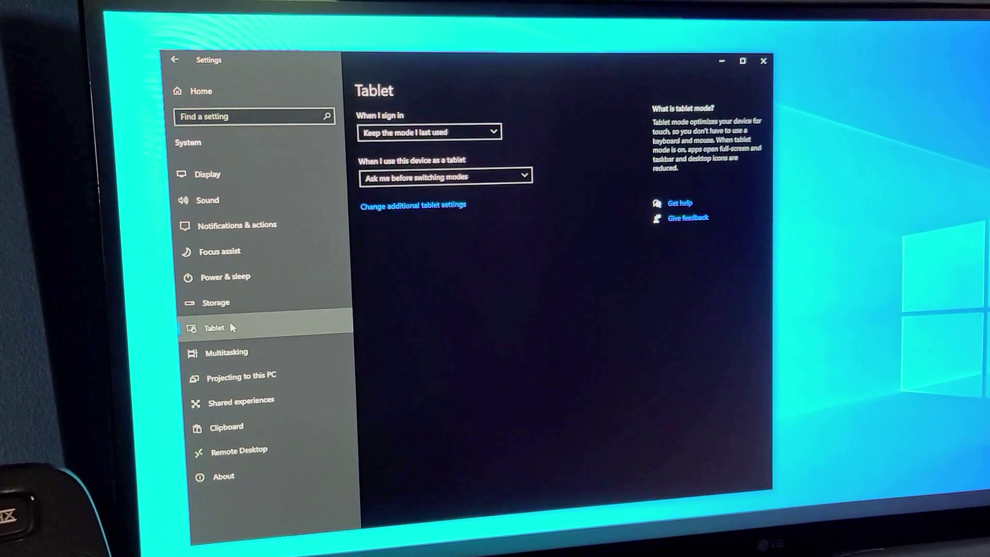
left_click(428, 132)
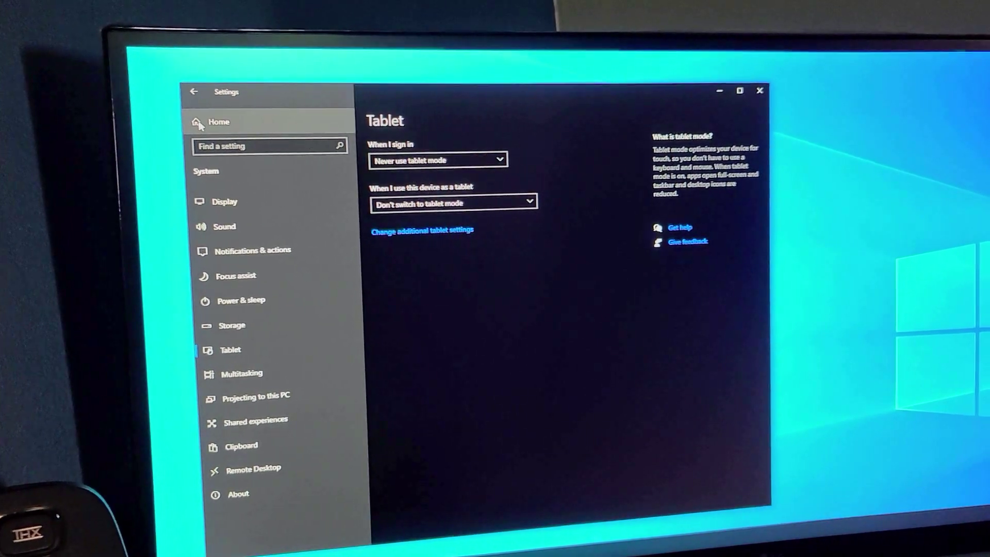
left_click(217, 122)
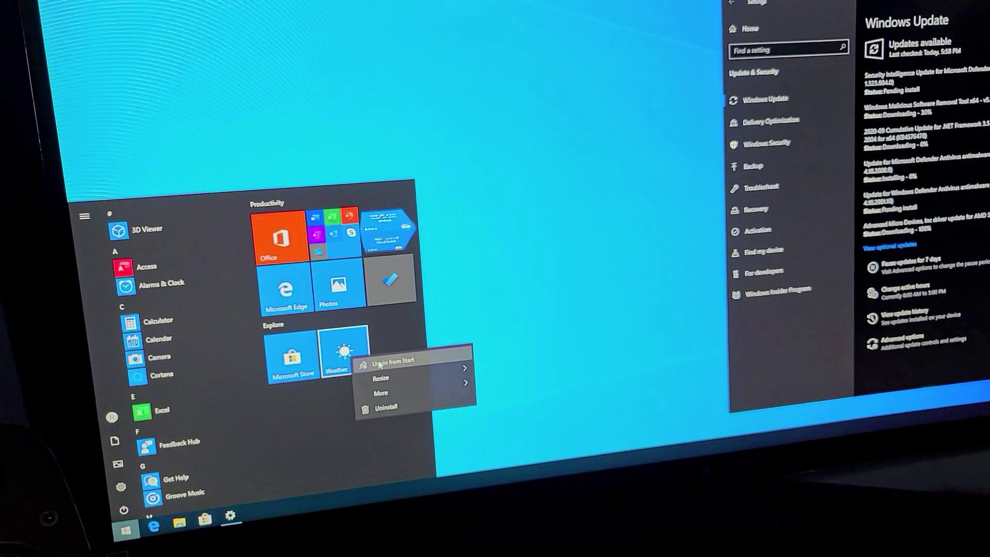
Step: Unpin the Weather tile and the remaining live tiles from the Start menu
left_click(393, 358)
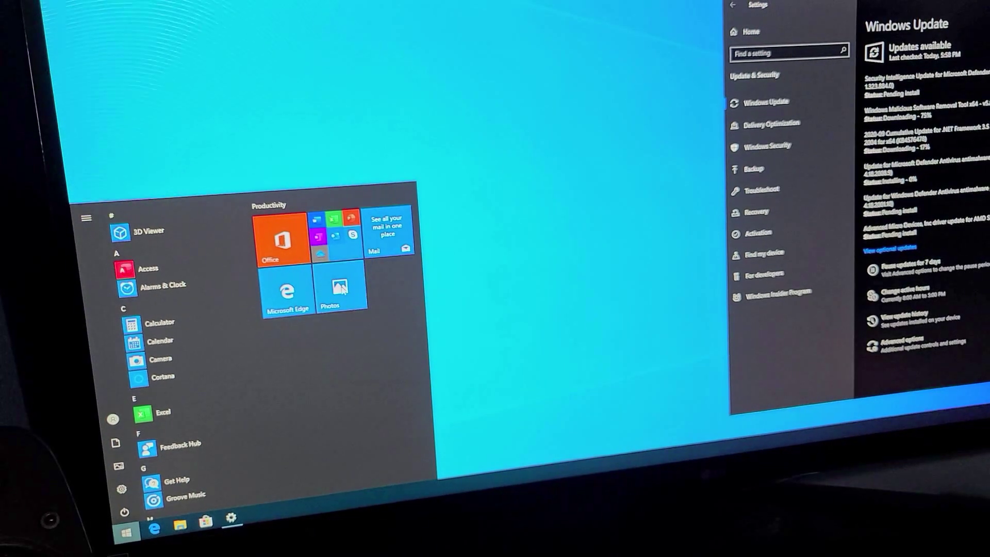
right_click(385, 237)
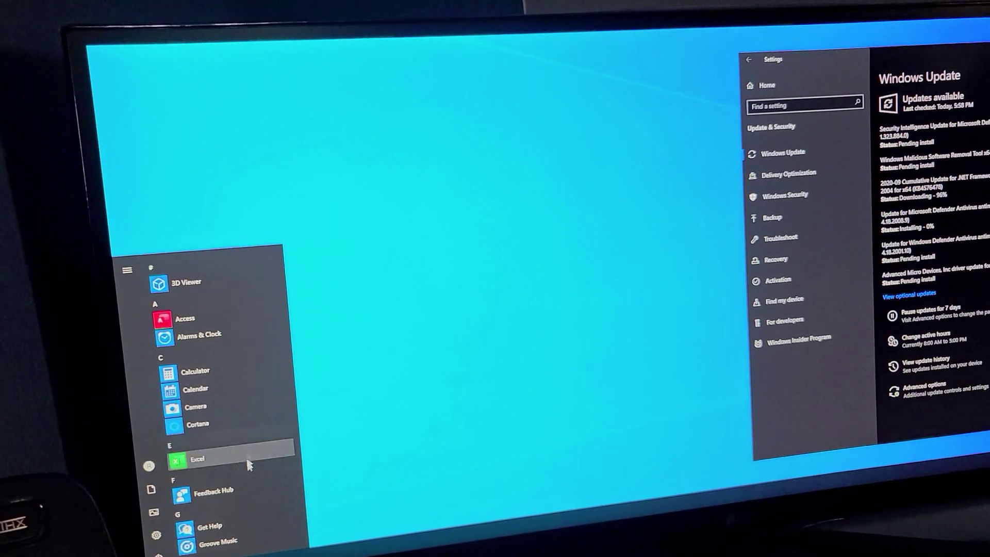
scroll("down", 3)
type("user")
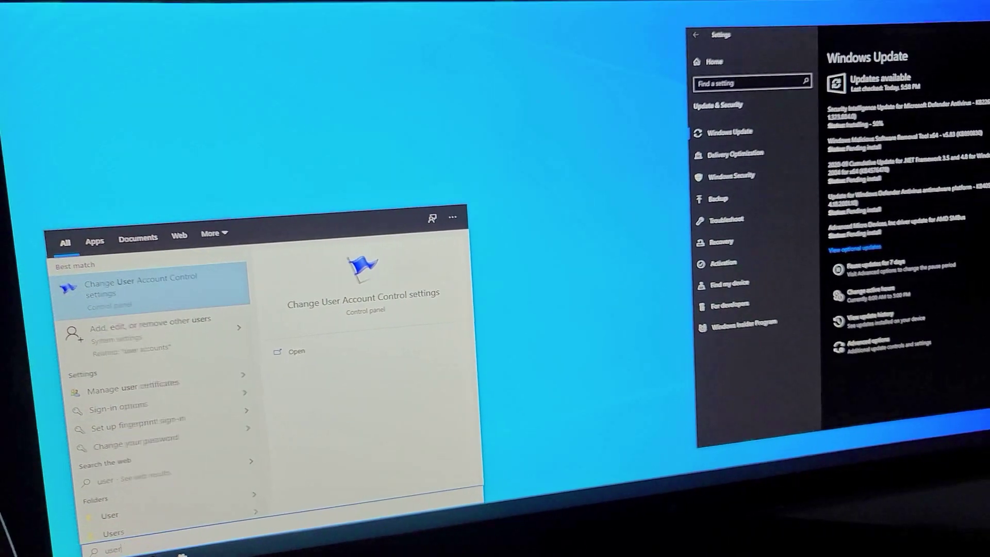
Step: Drag the User Account Control notification slider lower and approve the change
left_click(131, 288)
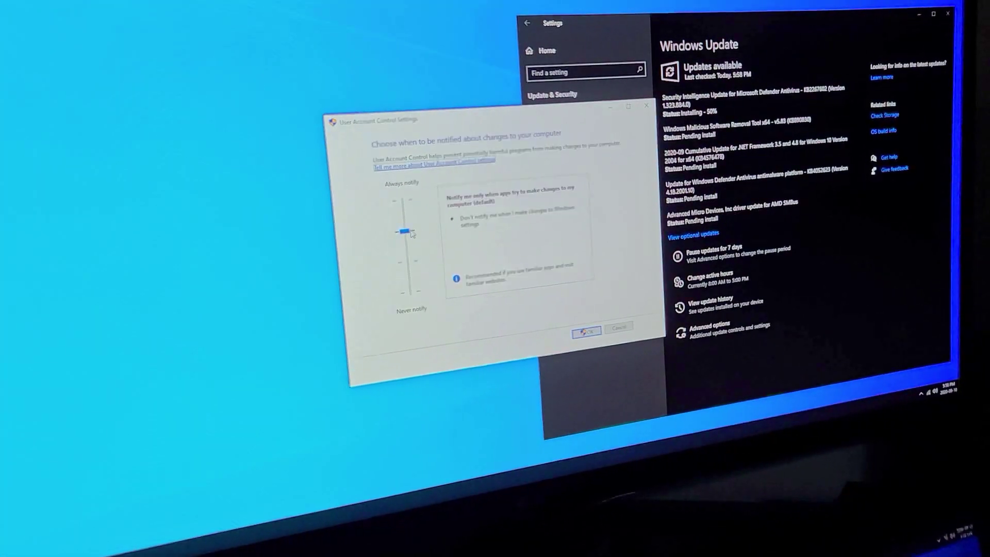
left_click_drag(404, 231, 404, 297)
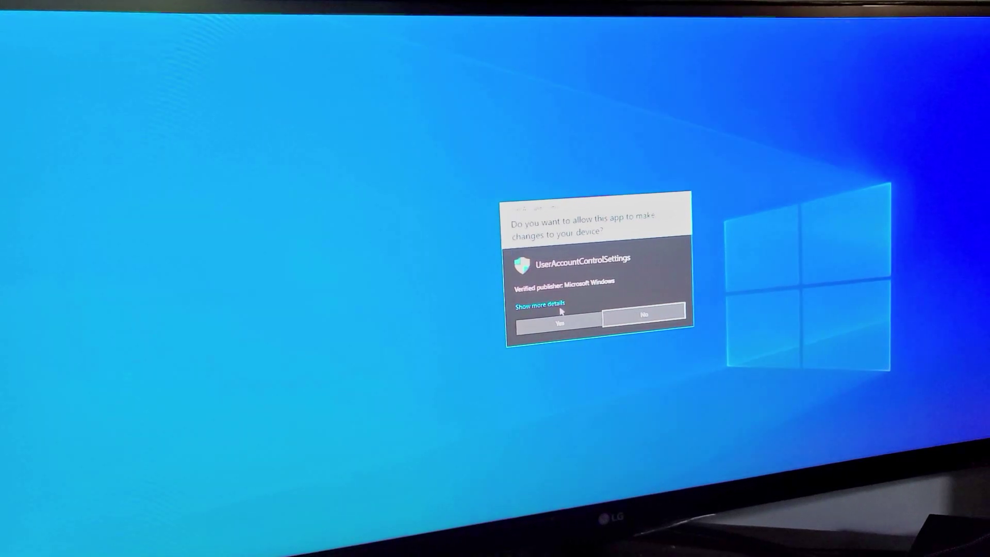
left_click(560, 322)
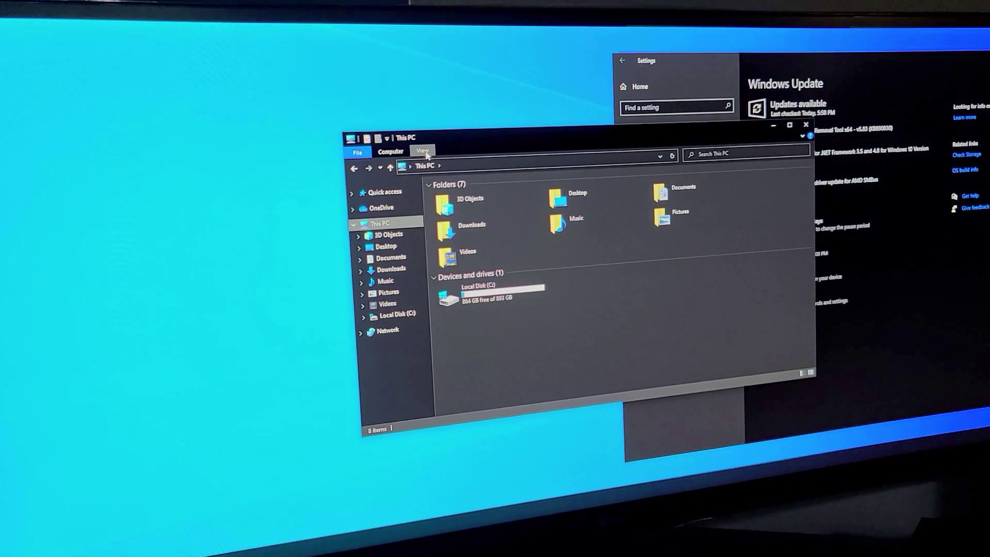
Step: In Folder Options, stop Quick access showing recent files and frequent folders, and apply
left_click(421, 151)
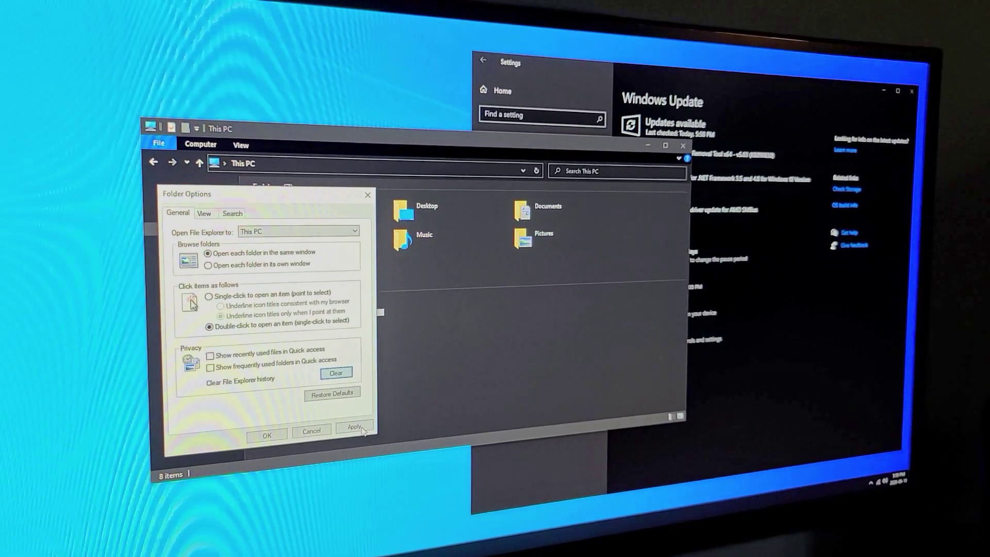
left_click(267, 435)
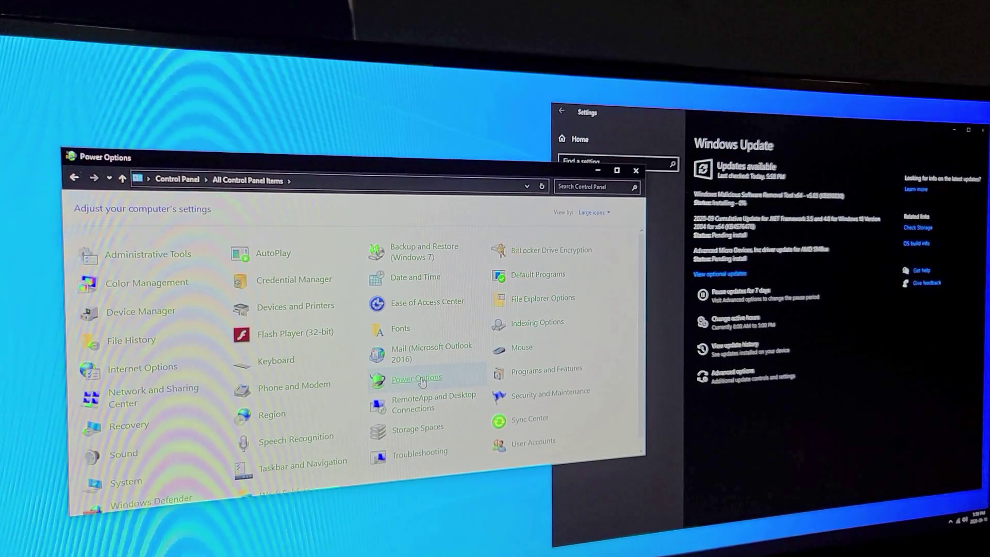
Step: Review the power plans with Balanced selected, then return to All Control Panel Items
left_click(416, 377)
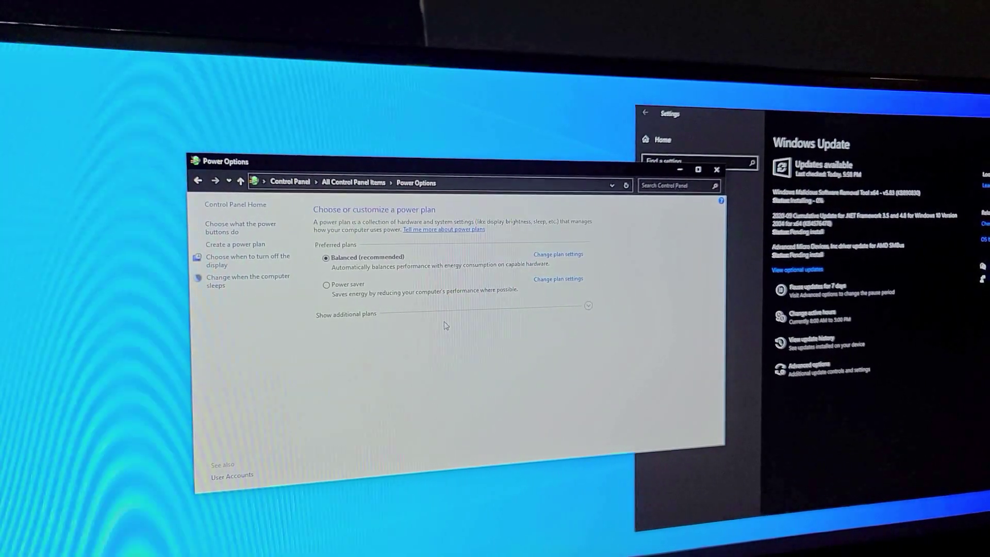
left_click(289, 182)
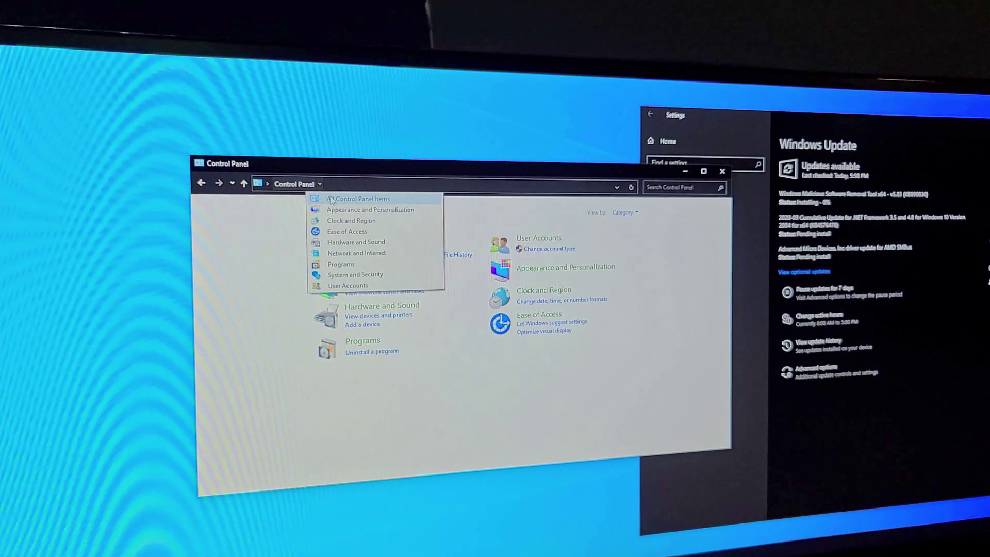
left_click(360, 198)
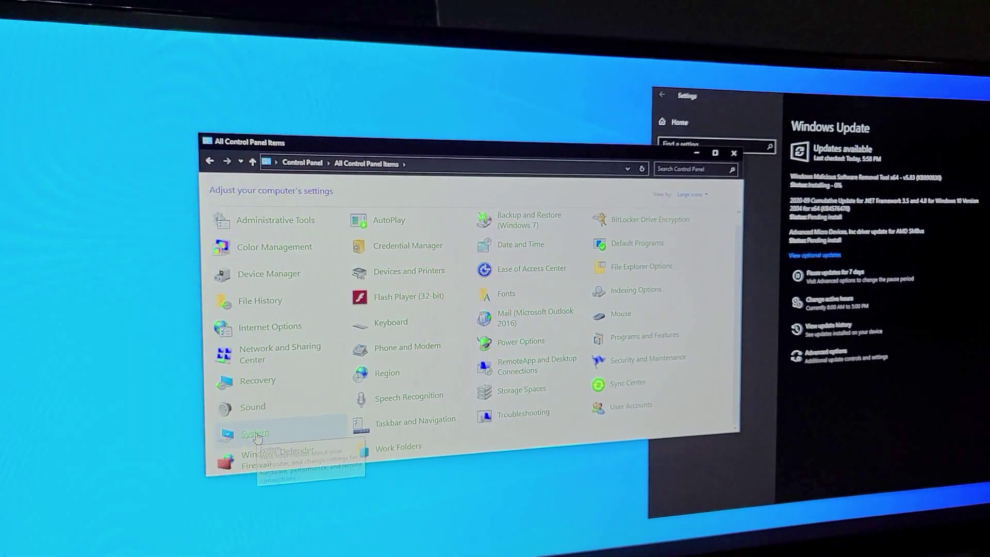
Step: Set custom visual effects disabling most animations and shadows, keeping thumbnails and font smoothing
left_click(254, 434)
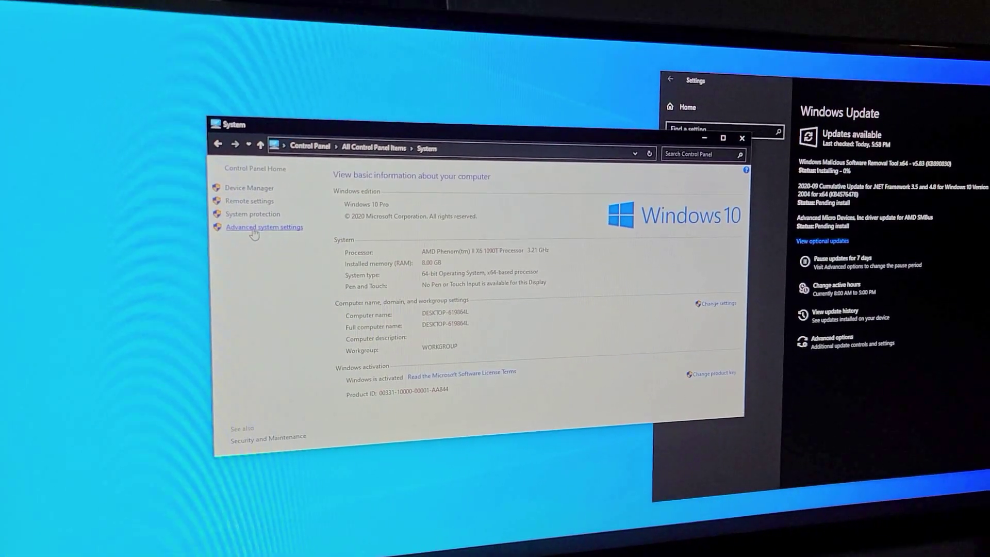
left_click(264, 227)
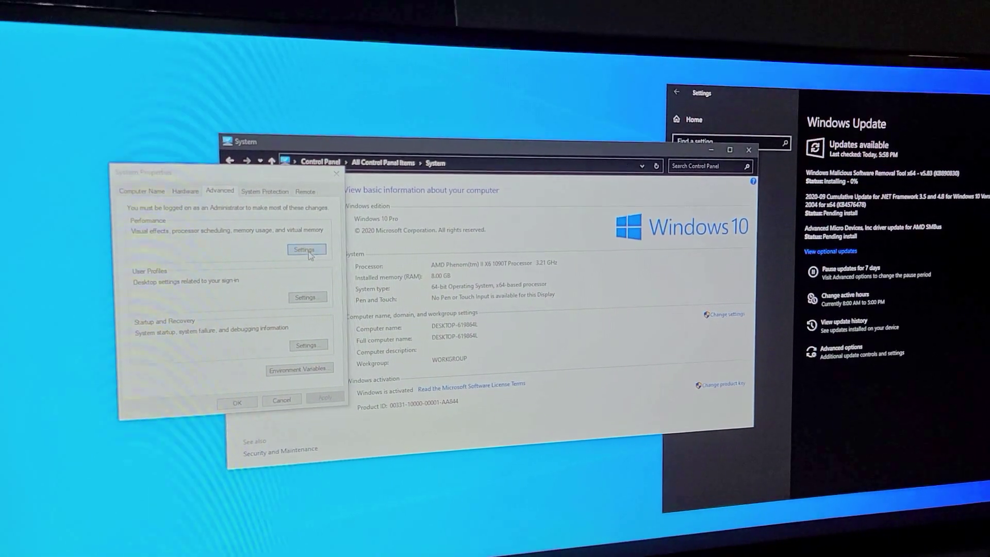
left_click(307, 250)
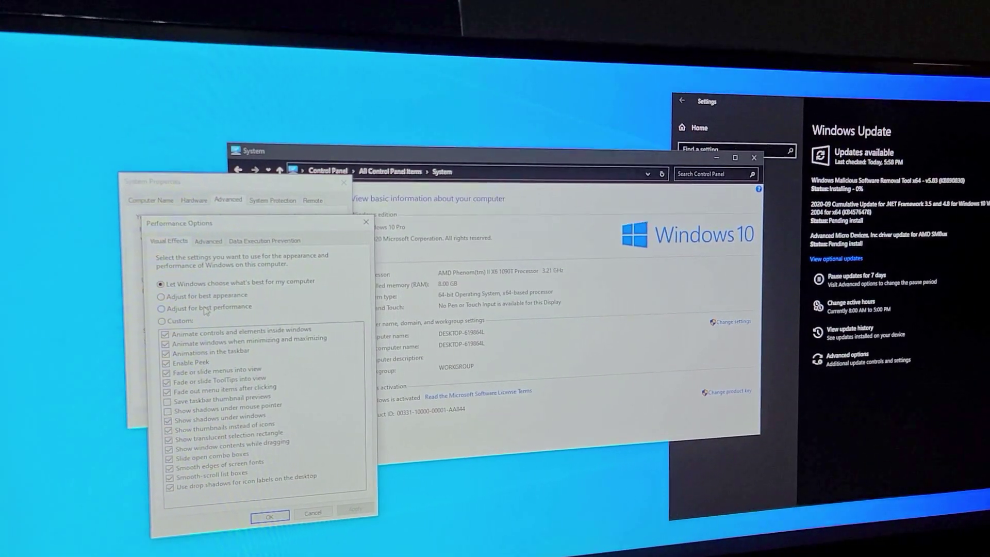
left_click(161, 307)
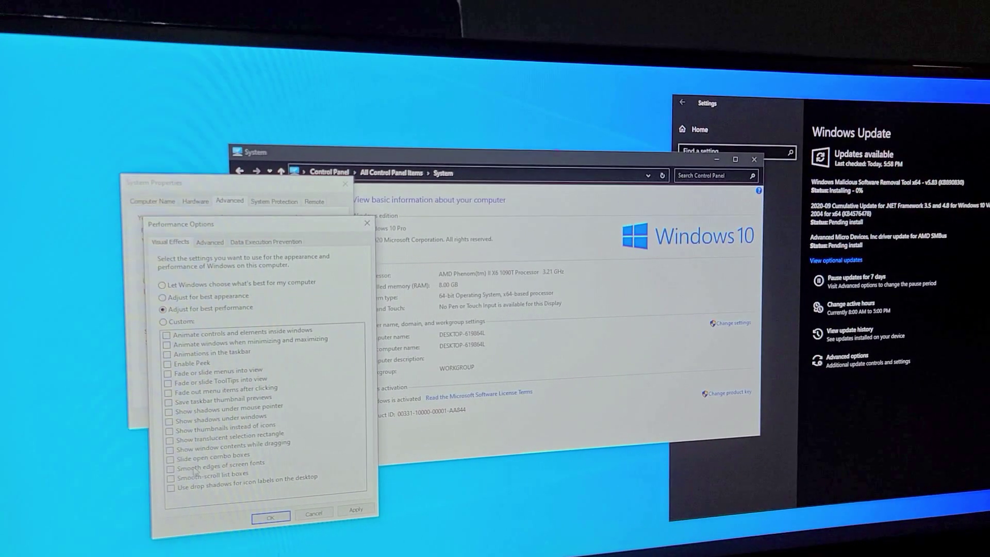
left_click(168, 462)
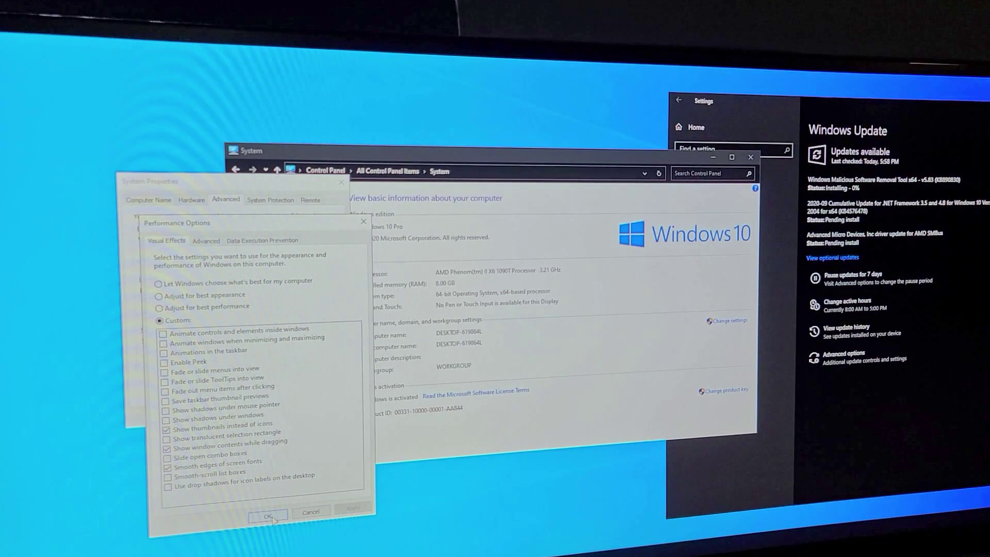
left_click(269, 514)
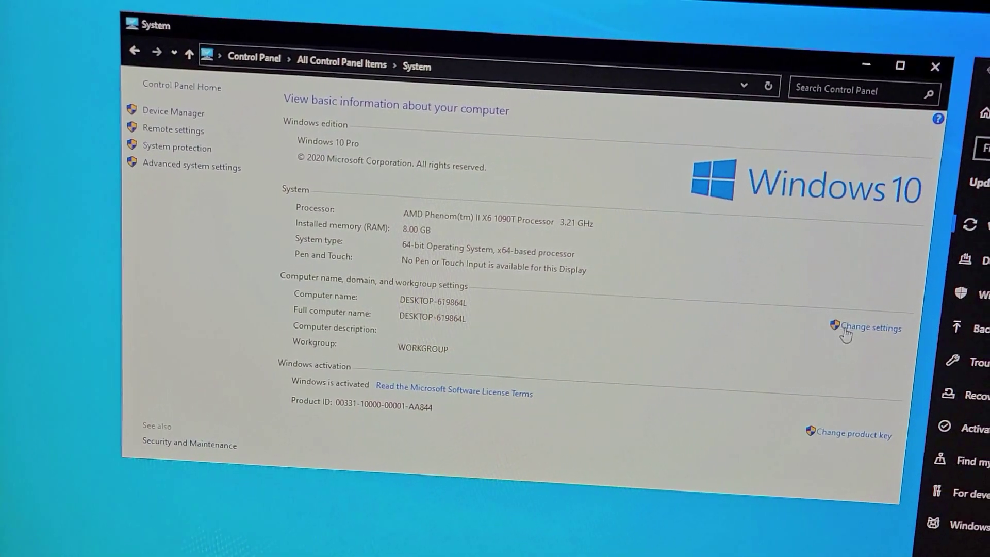
Step: Rename the computer to M3A32-MVP-Deluxe and accept the shortened NetBIOS name notice
left_click(870, 327)
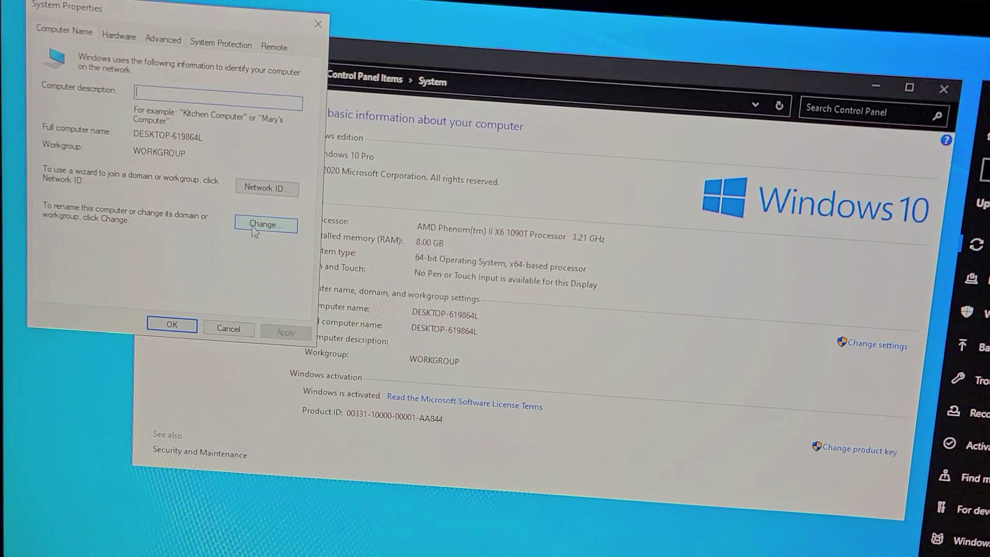
left_click(266, 225)
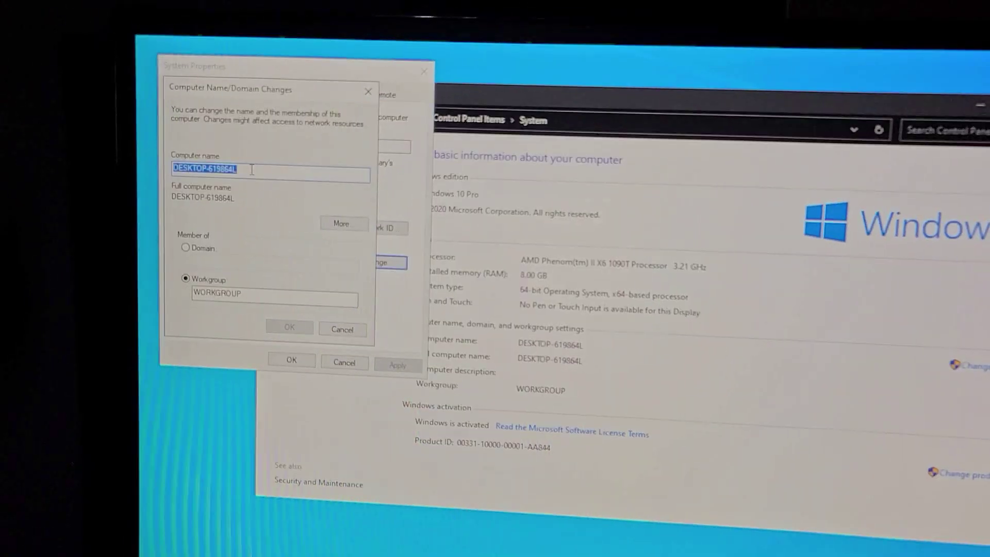
type("M3")
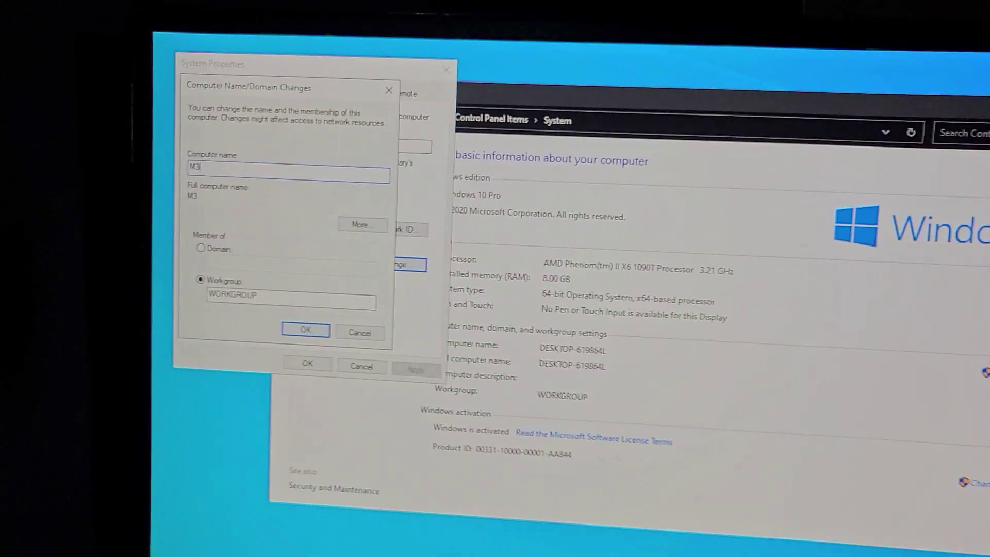
type("A32")
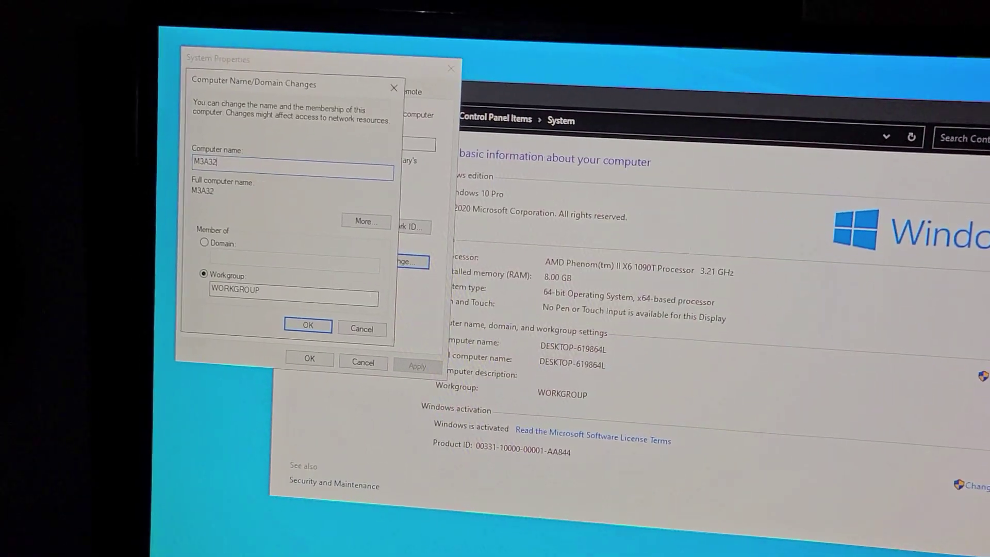
type("-MVP_")
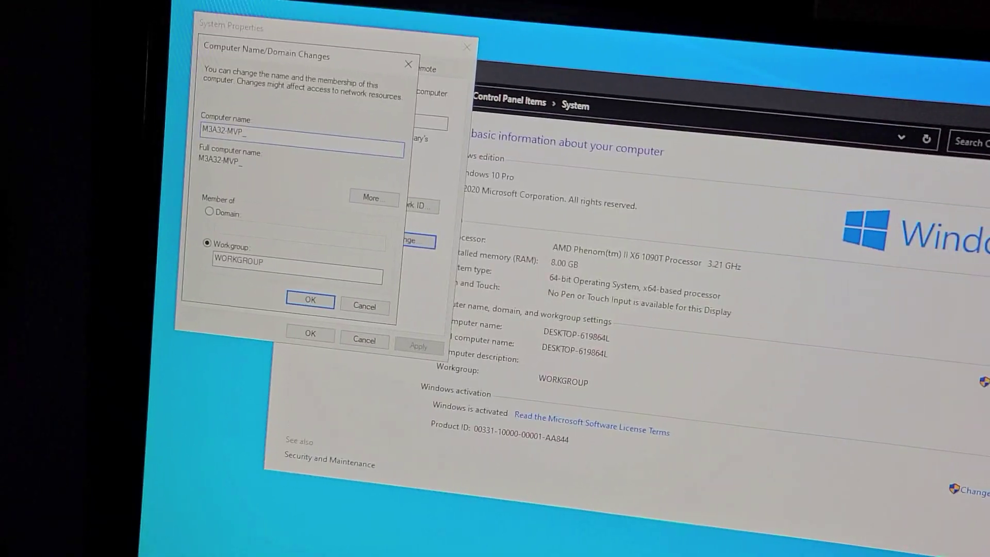
type("Deluxe")
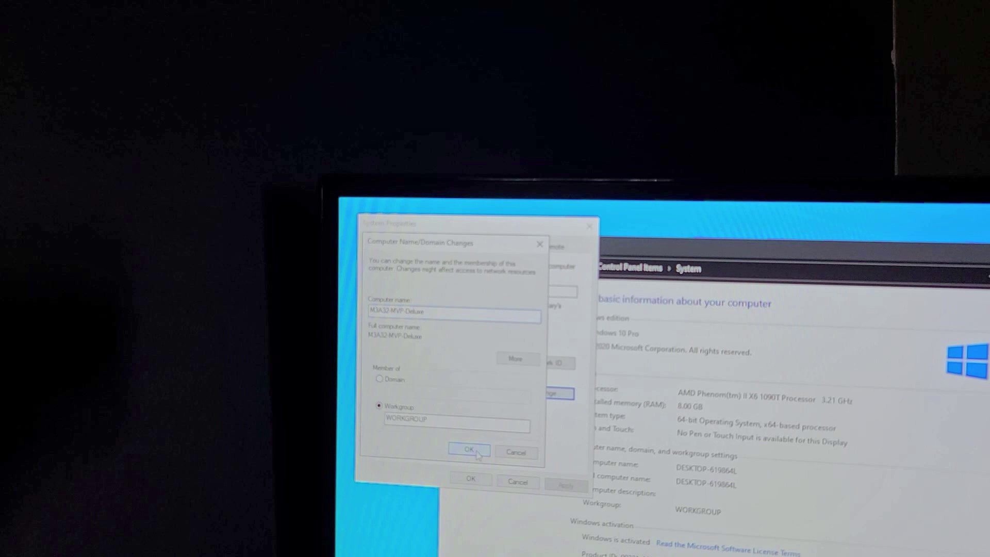
left_click(468, 450)
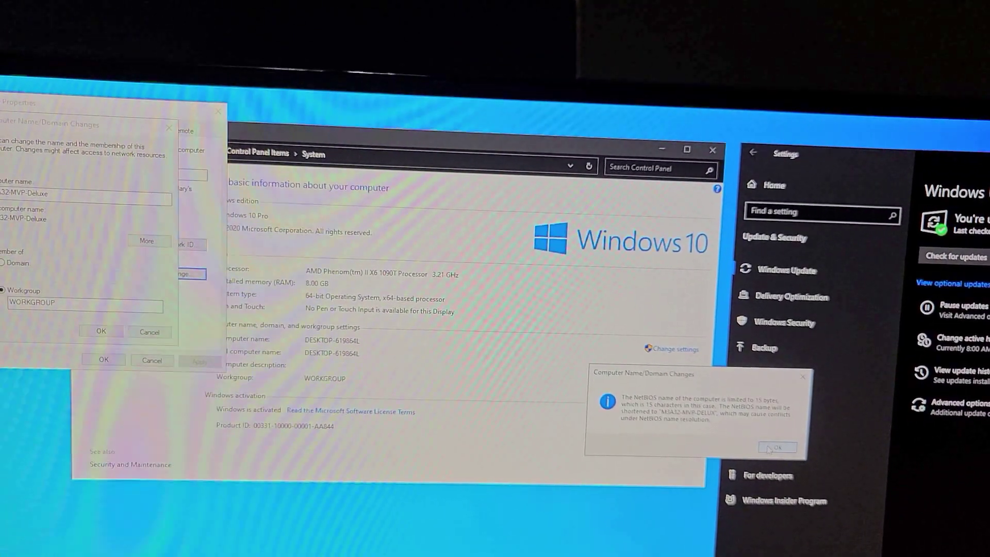
left_click(776, 446)
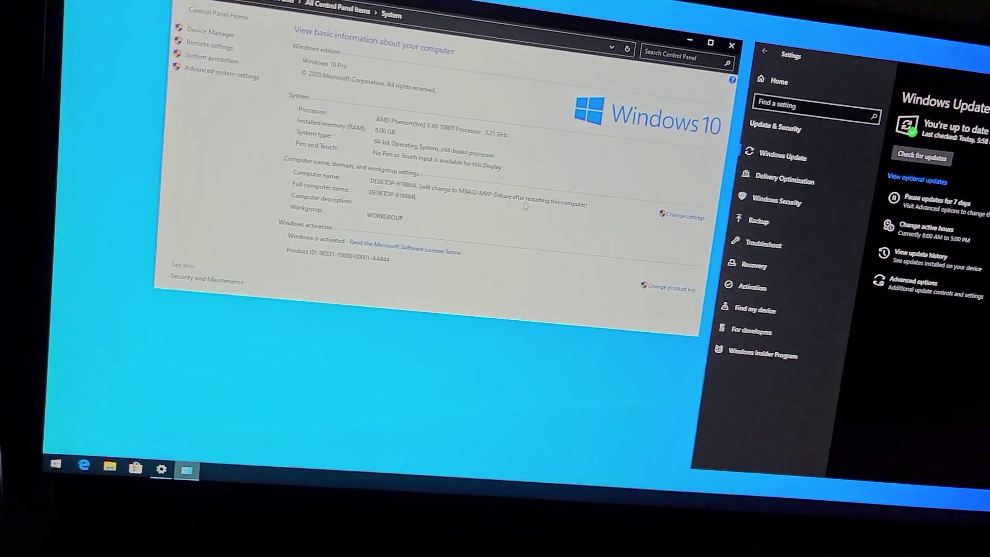
Step: Launch Edge, download the new Microsoft Edge and run its installer
left_click(730, 44)
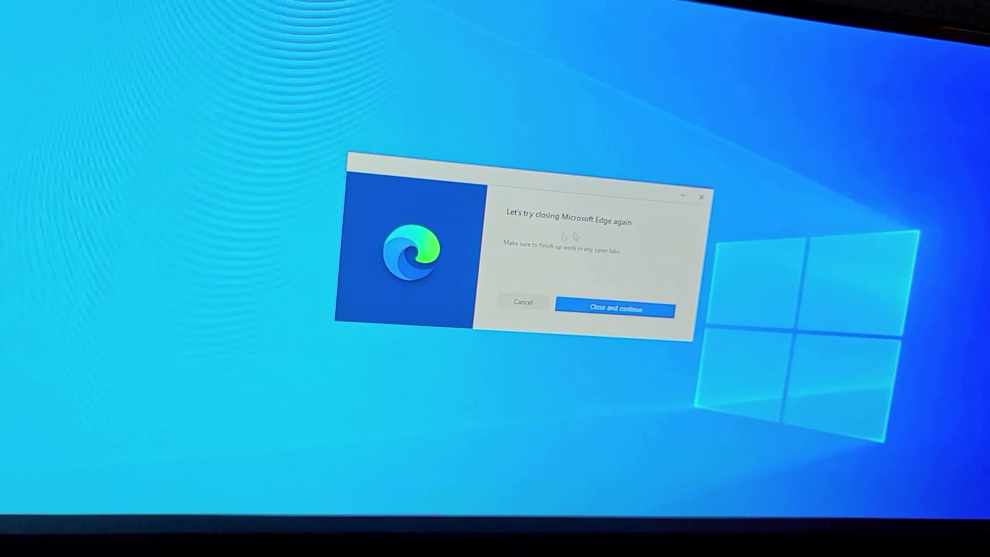
Step: Close the old Edge and let the new Edge install and launch
left_click(614, 309)
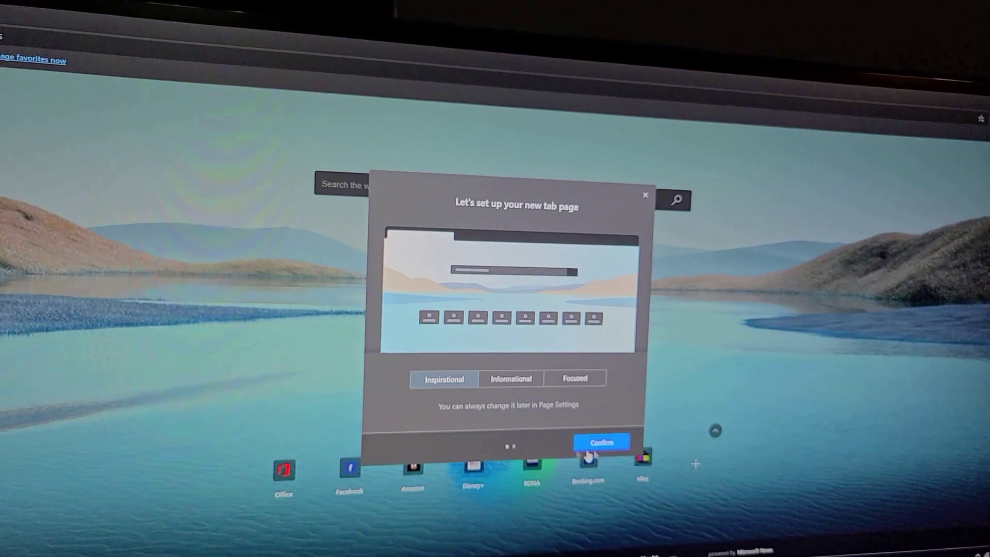
Step: Preview the Informational layout, then pick and confirm the Focused new tab layout
left_click(511, 378)
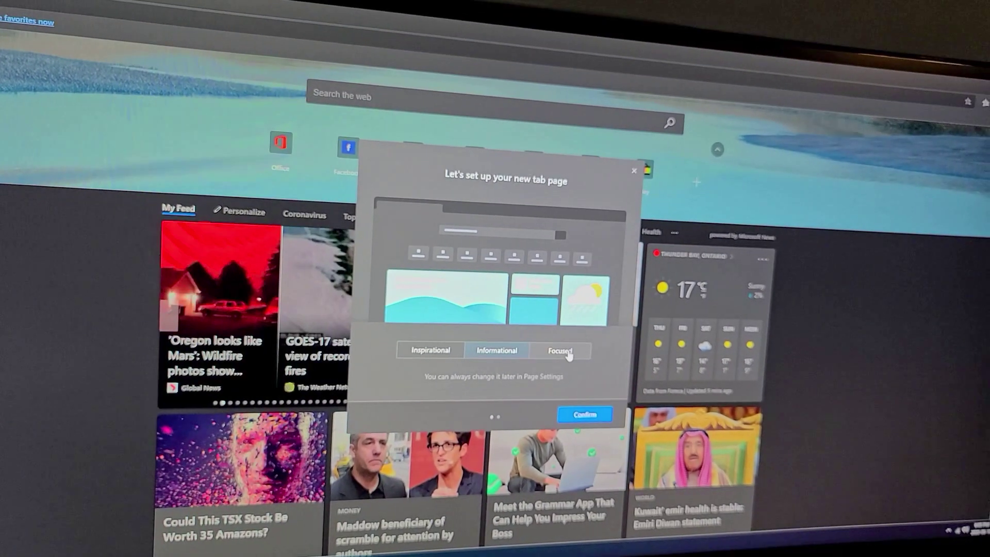
left_click(560, 350)
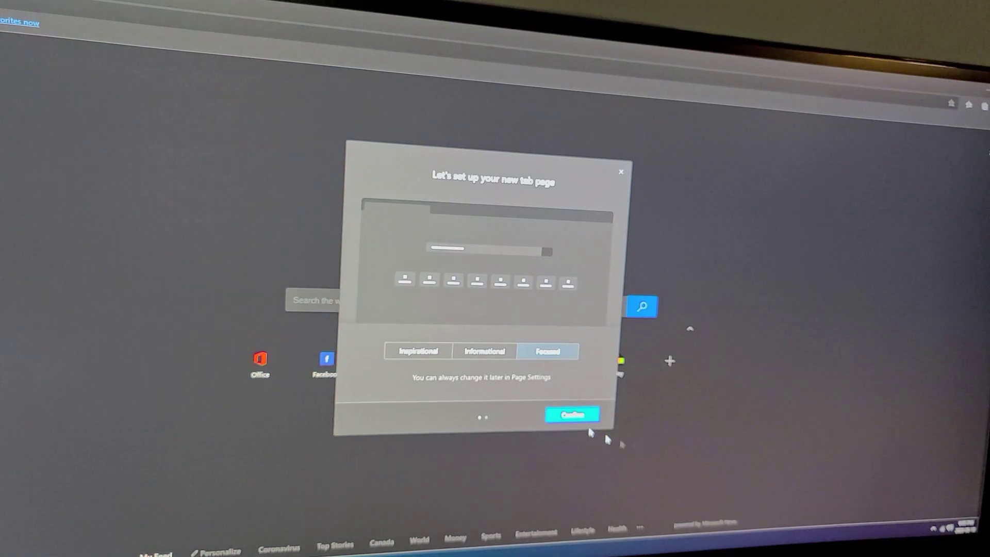
left_click(571, 413)
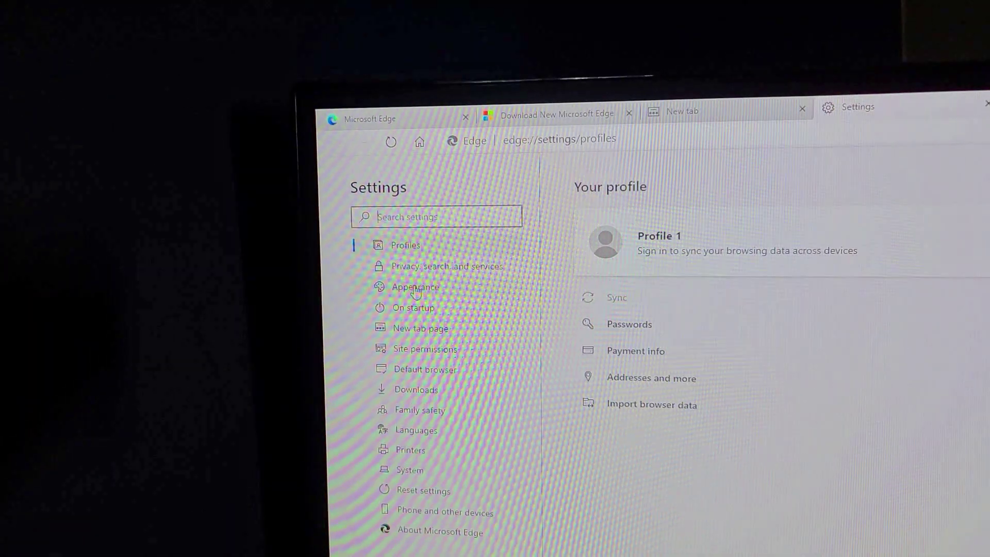
Step: Show the Appearance section of Edge's settings
left_click(414, 286)
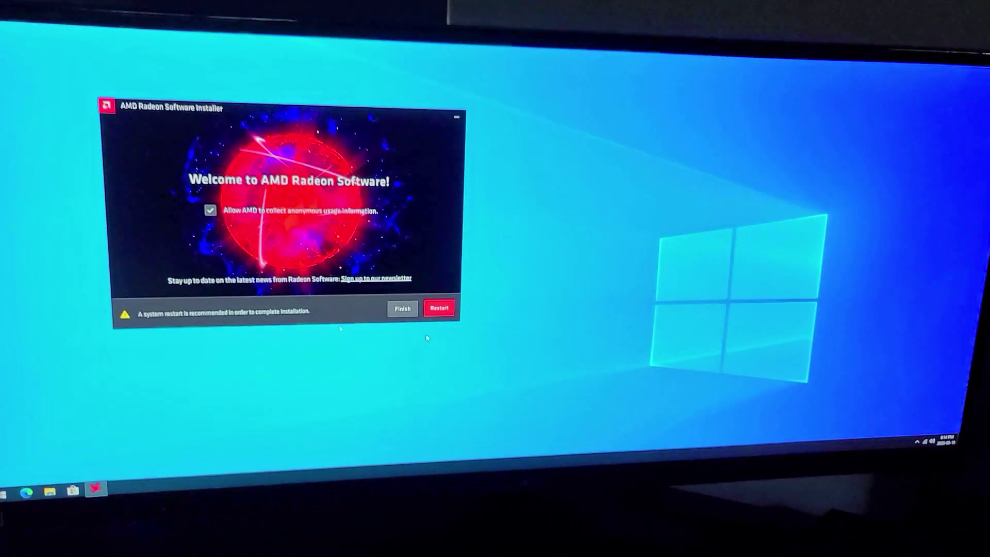
Step: Finish the AMD Radeon Software installation at its restart-recommended Welcome screen
left_click(438, 308)
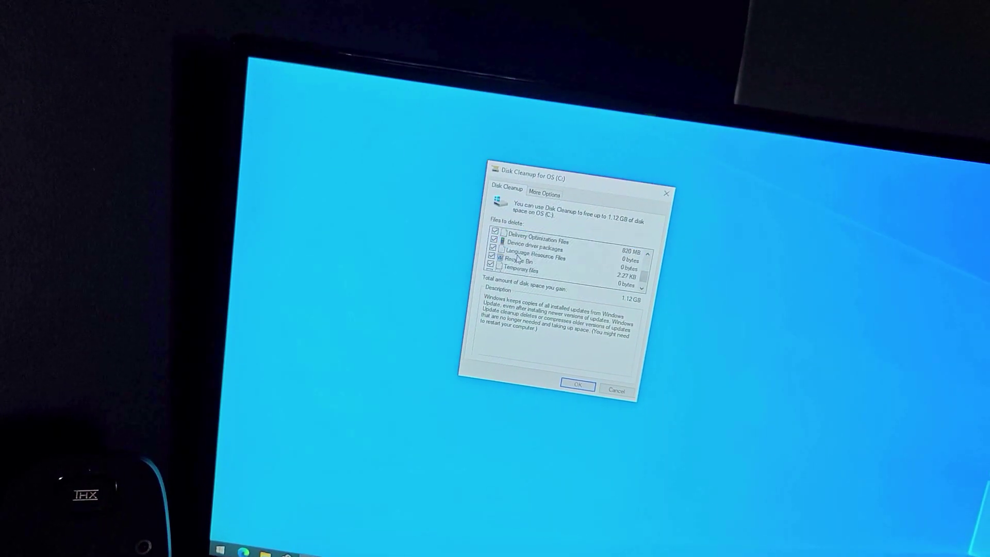
Step: Show Disk Cleanup's More Options for unused programs and older restore points on C:
left_click(544, 193)
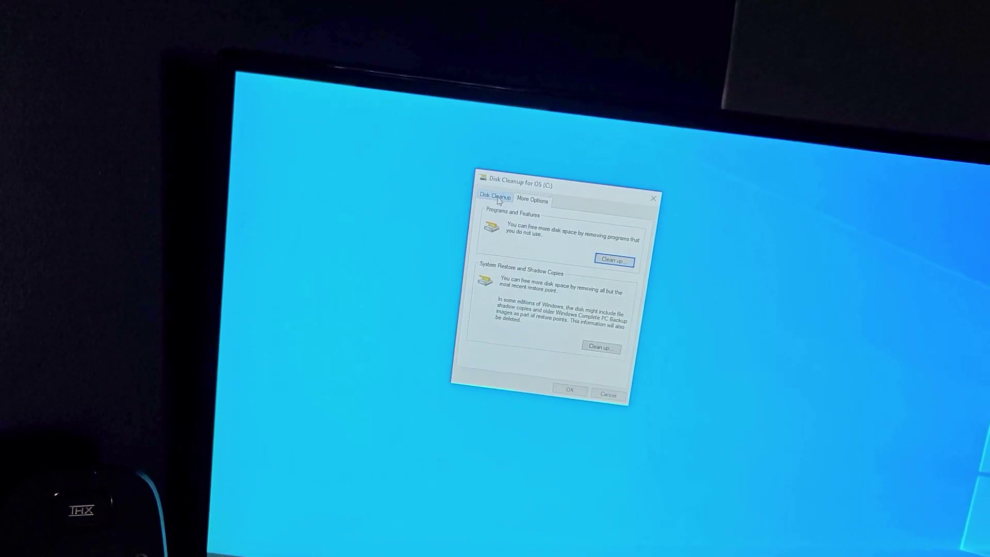